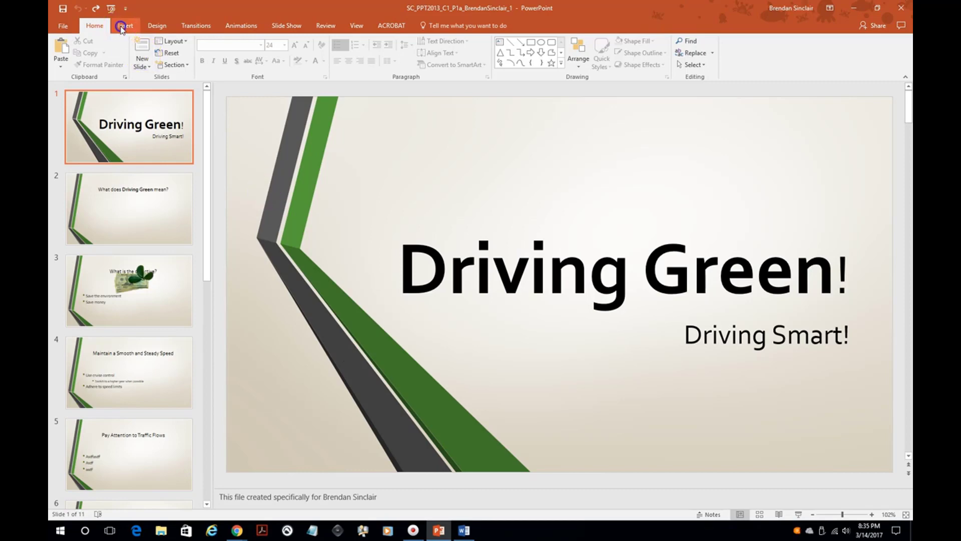
Insert a WordArt box in the Pattern Fill: Aqua, Accent 5, Light Downward Diagonal Stripe style.
left_click(124, 26)
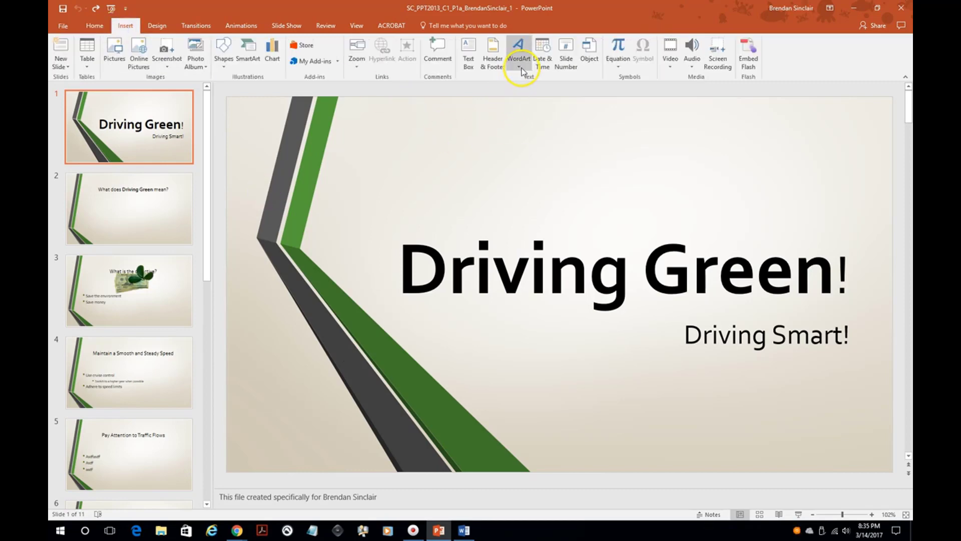
mouse_move(538, 75)
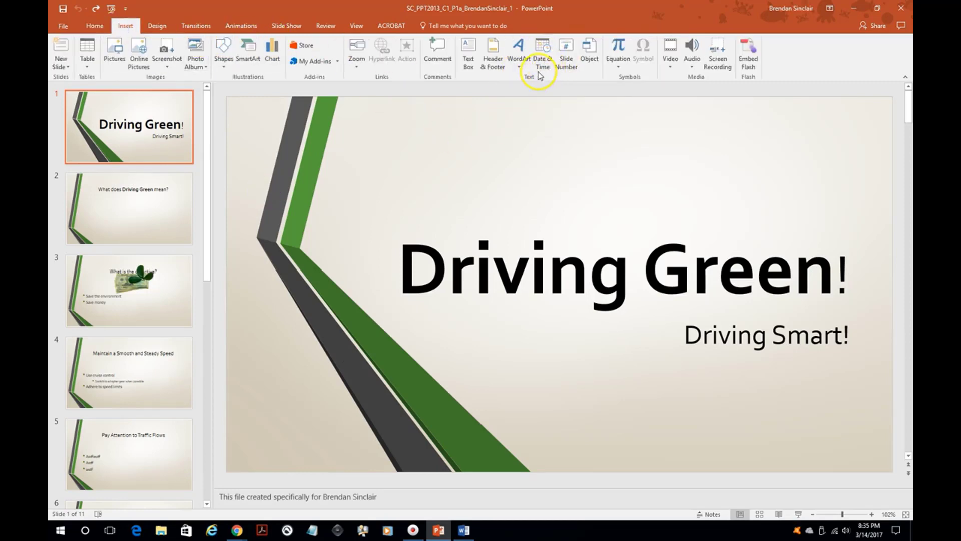
left_click(519, 52)
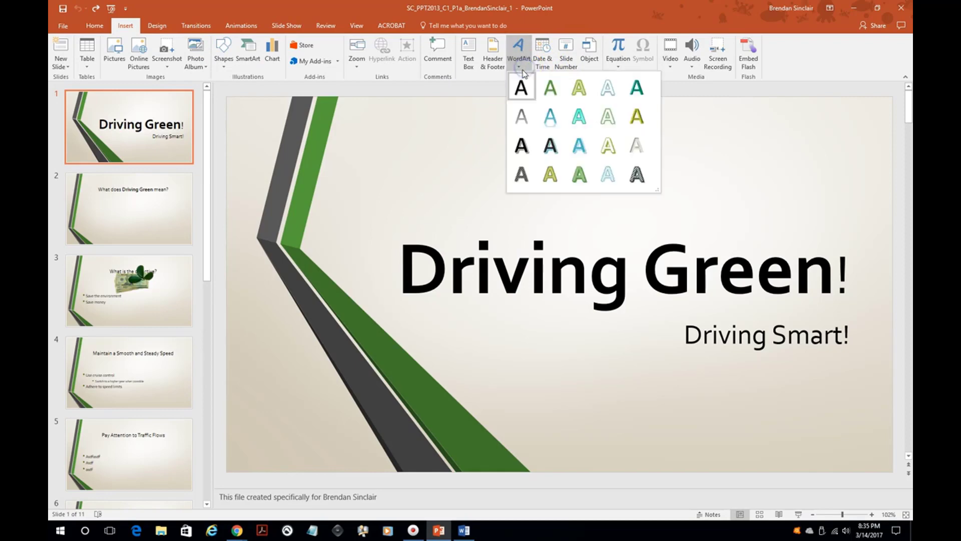
mouse_move(607, 172)
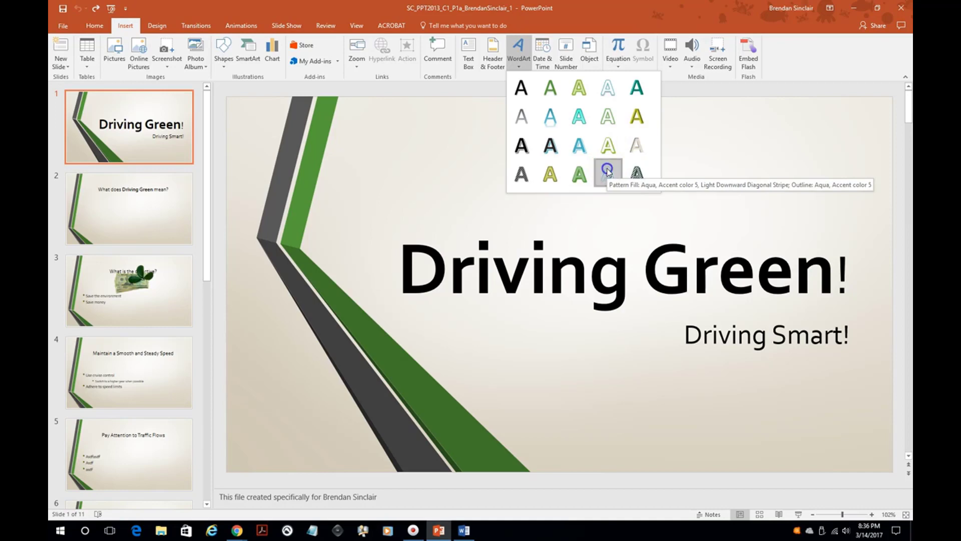
left_click(607, 172)
type("D")
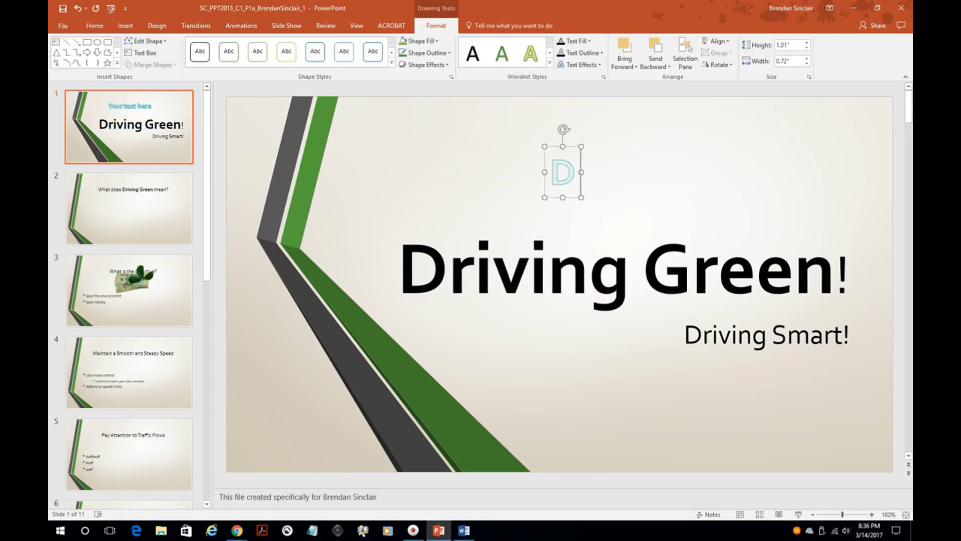
Make the WordArt read 'Driving' and give it an arched Transform text effect.
type("riving")
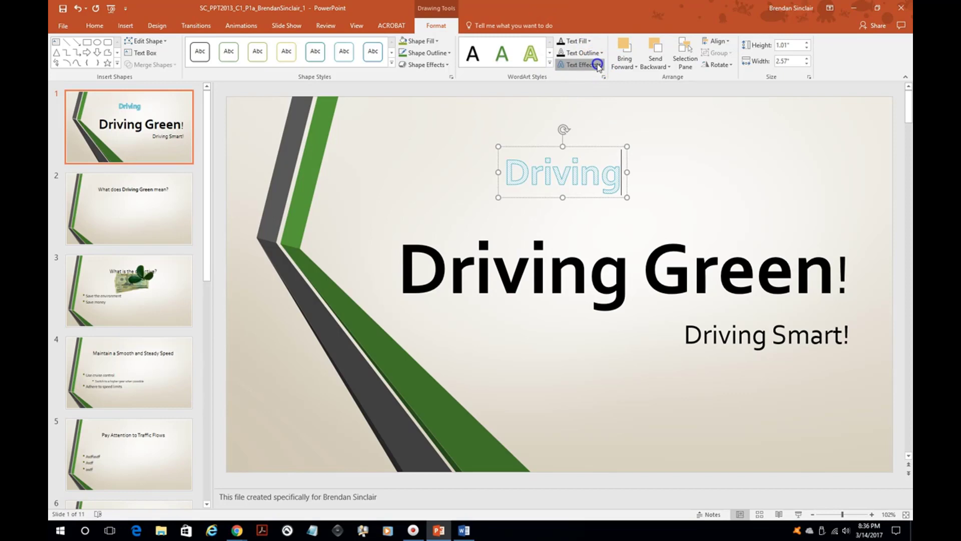
left_click(581, 65)
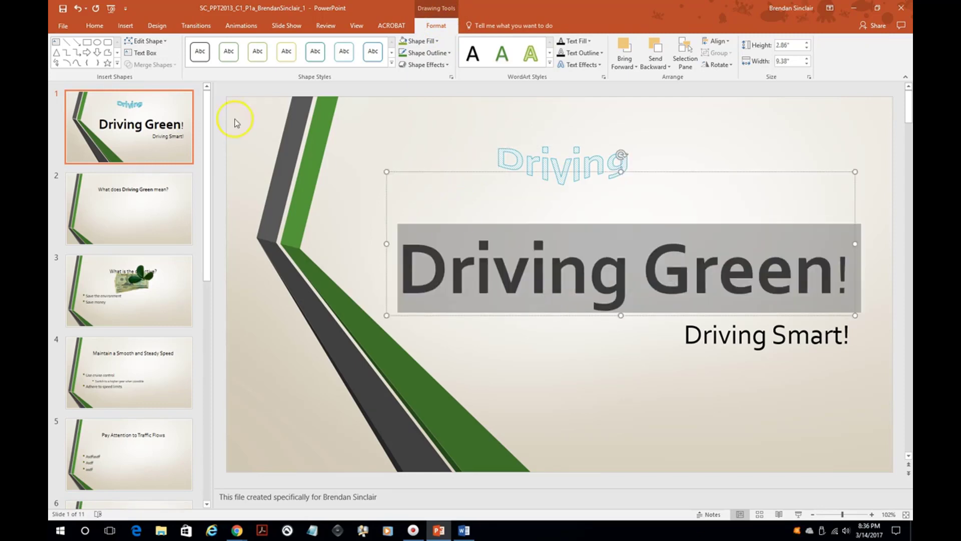
Make the 'Driving Green!' title green, italic and underlined, then move to the Driving Smart subtitle.
left_click(94, 25)
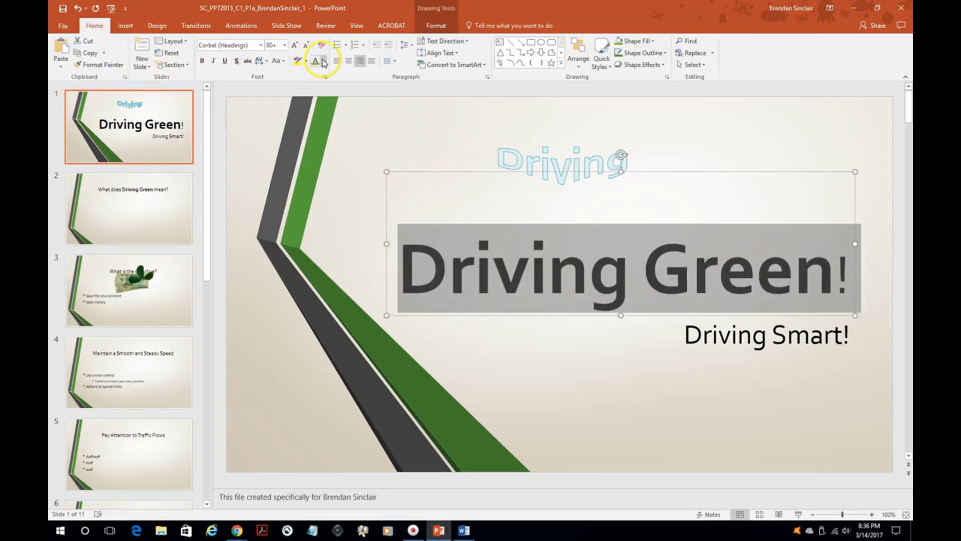
left_click(314, 61)
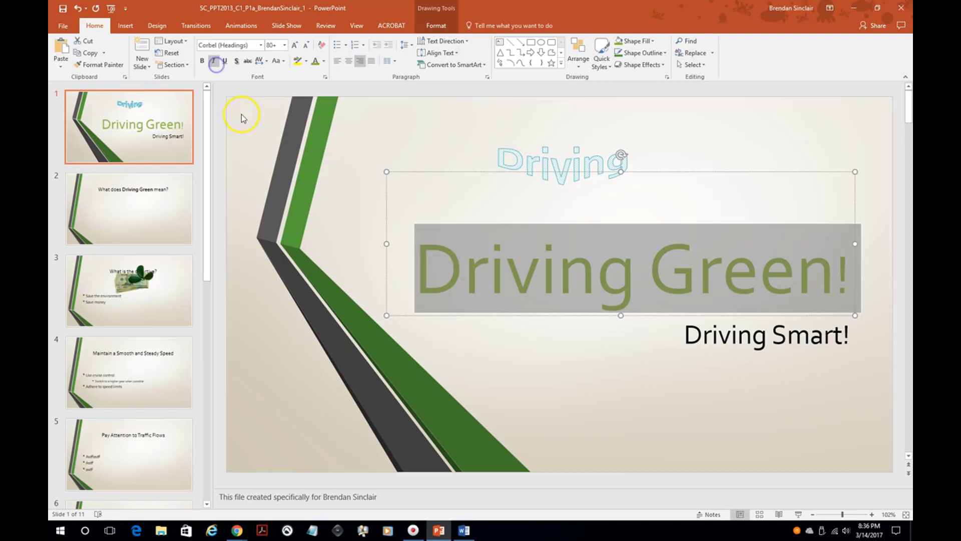
left_click(213, 61)
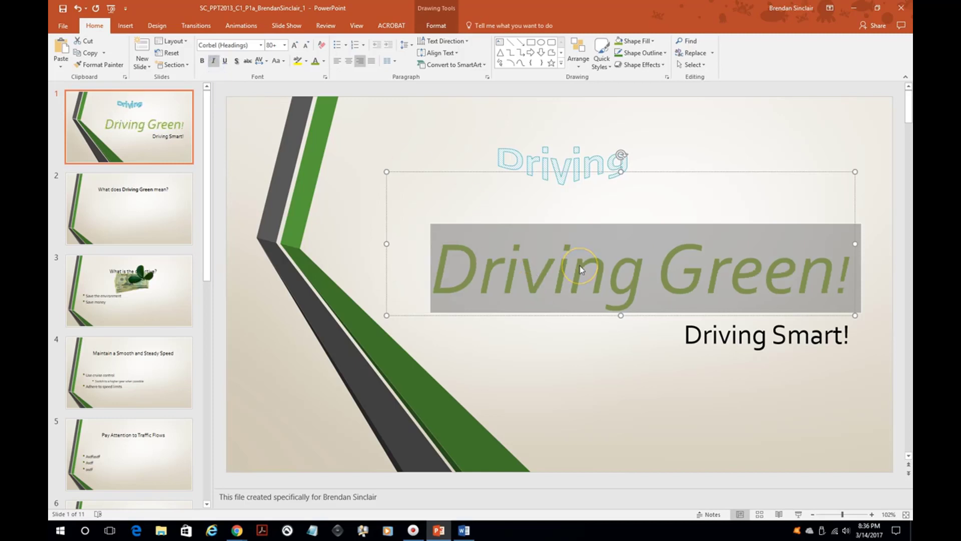
mouse_move(465, 218)
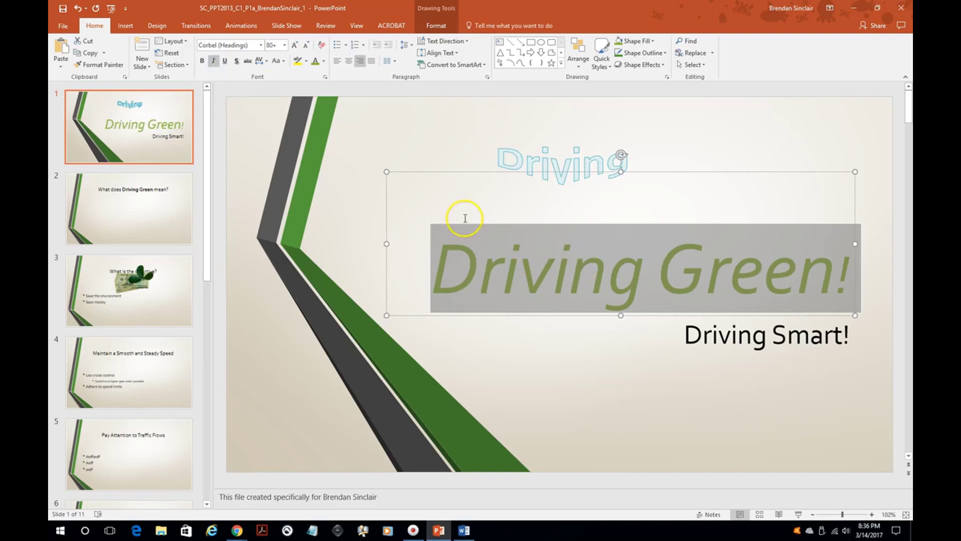
left_click(224, 61)
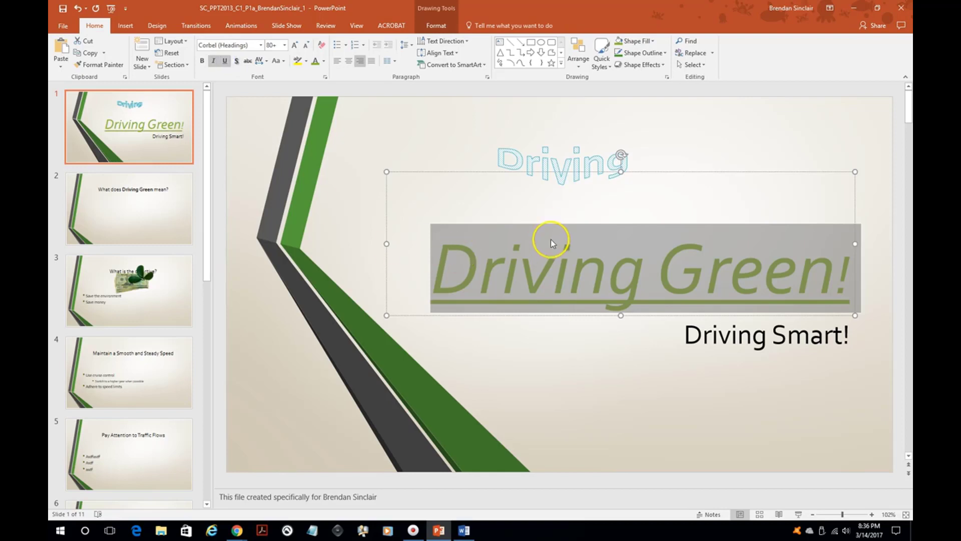
mouse_move(766, 342)
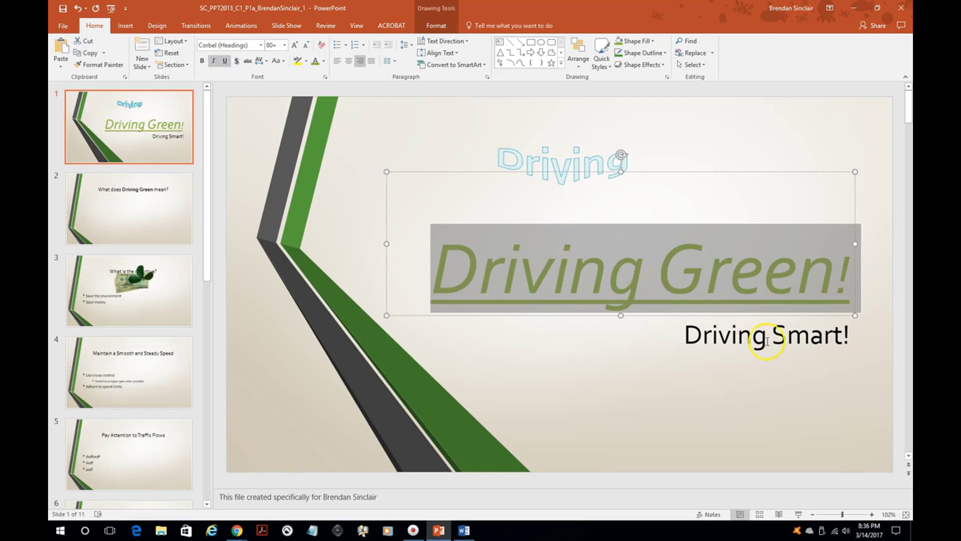
left_click(766, 335)
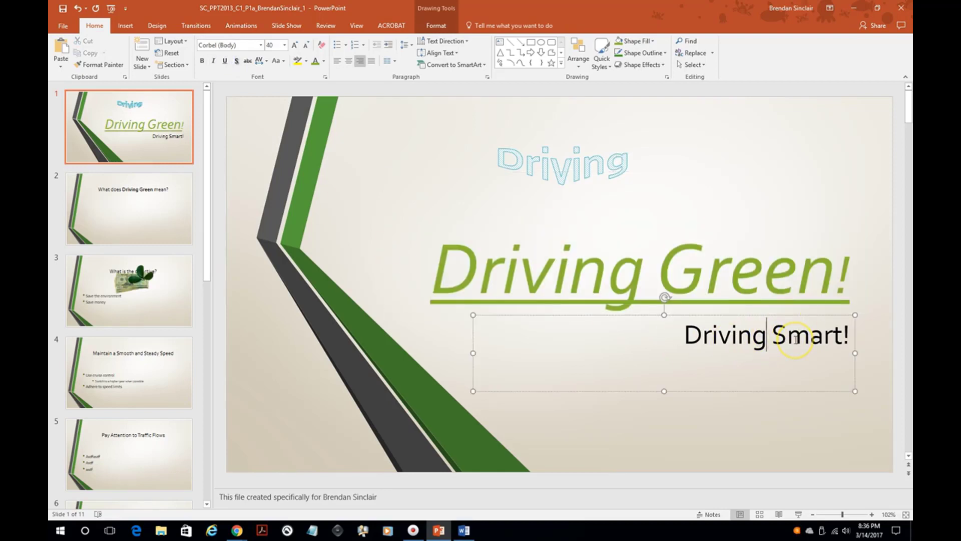
mouse_move(719, 295)
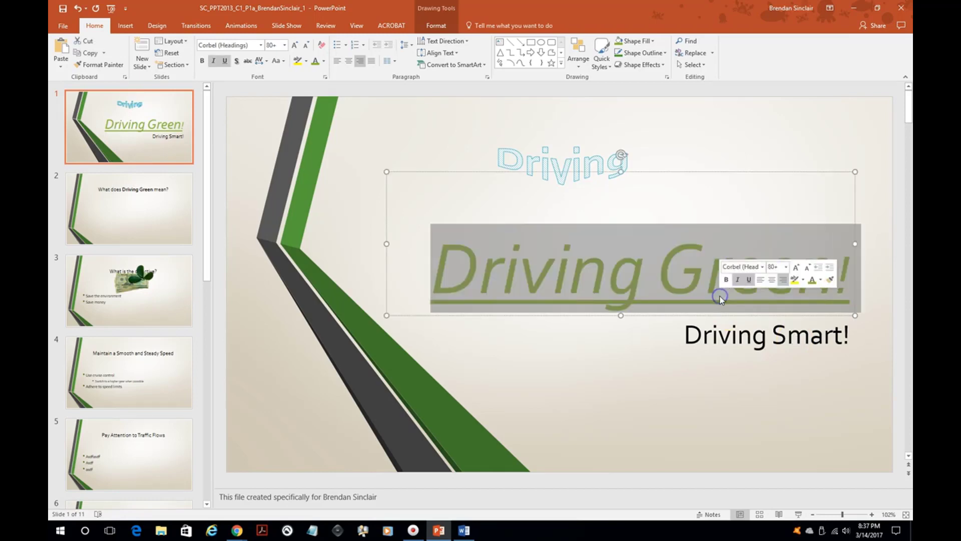
mouse_move(103, 64)
type("a")
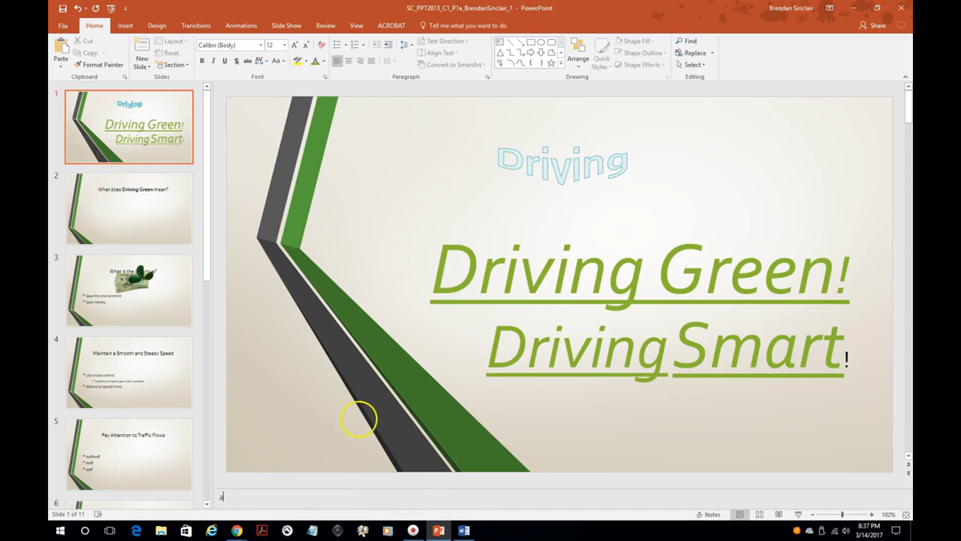
Add placeholder note text, glance at the View tab, and go to slide 3, 'What is the objective?'.
type("A;lkdsjfl;kasjdfl;kjasd")
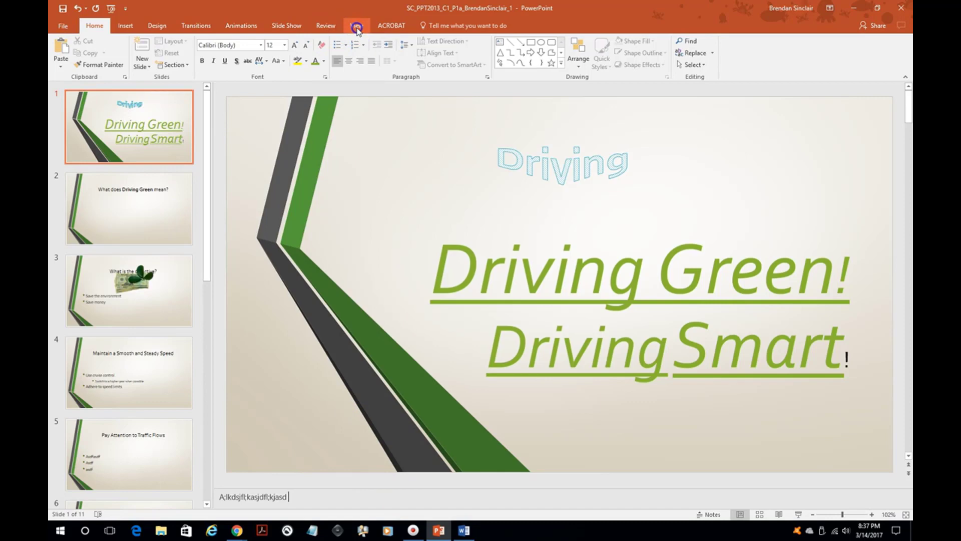
left_click(356, 25)
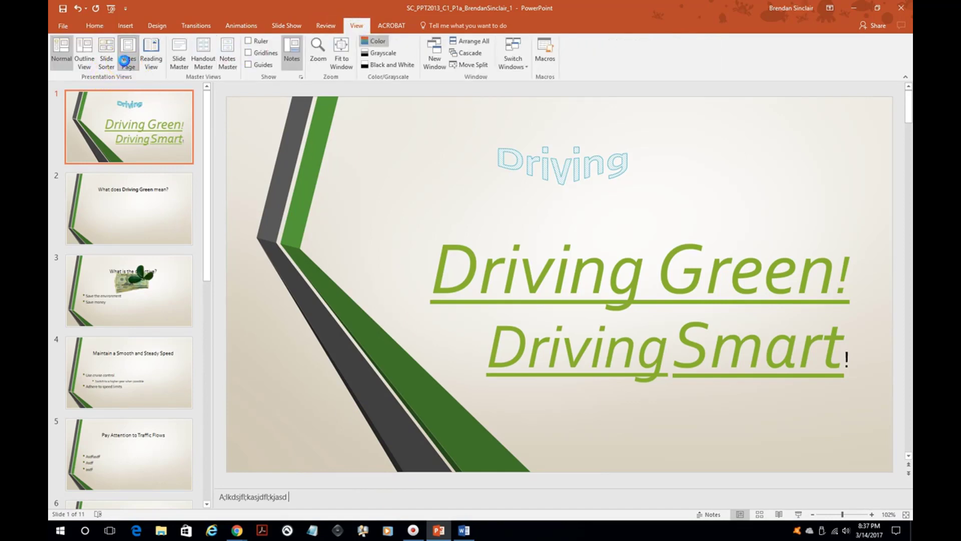
left_click(127, 52)
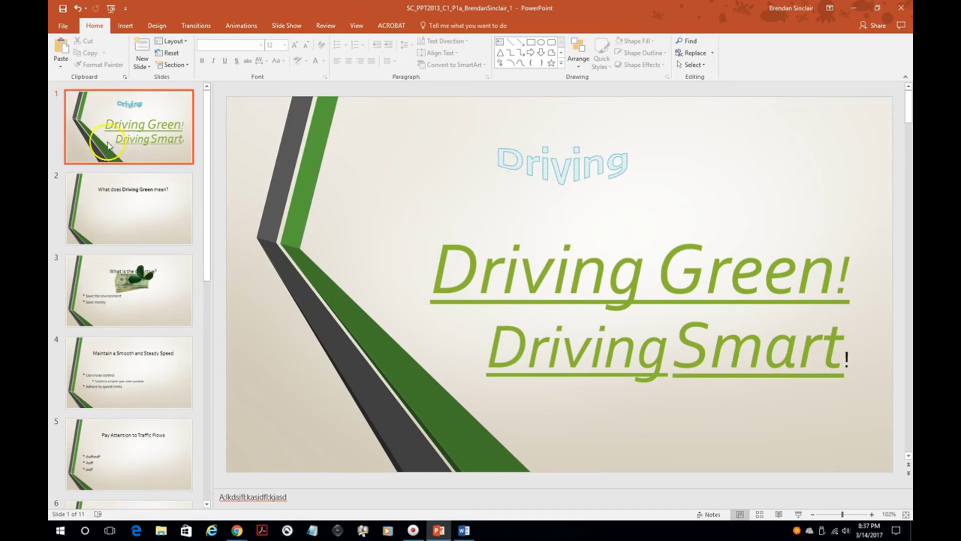
left_click(129, 291)
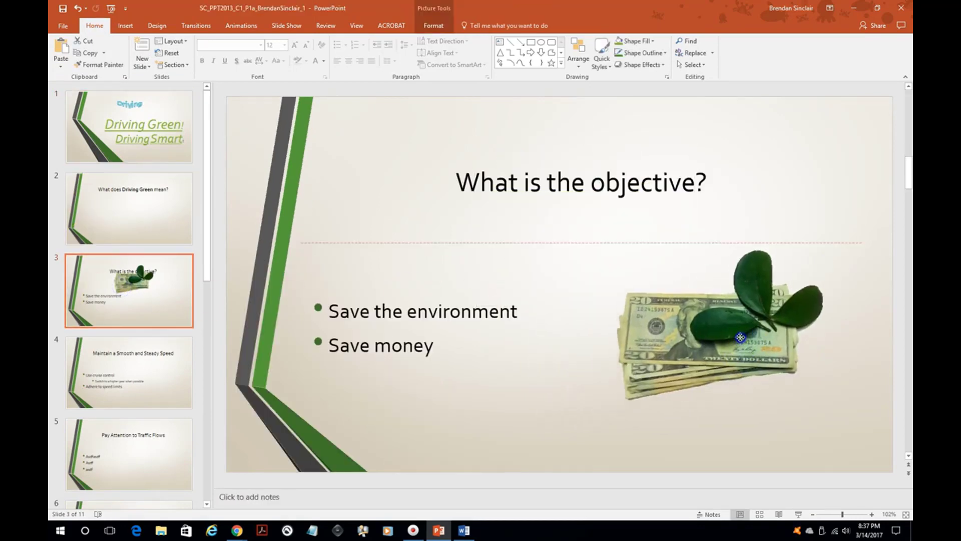
Replace the money-and-leaves picture with a one-dollar bill photo found via a Bing 'dollar' search.
left_click(730, 336)
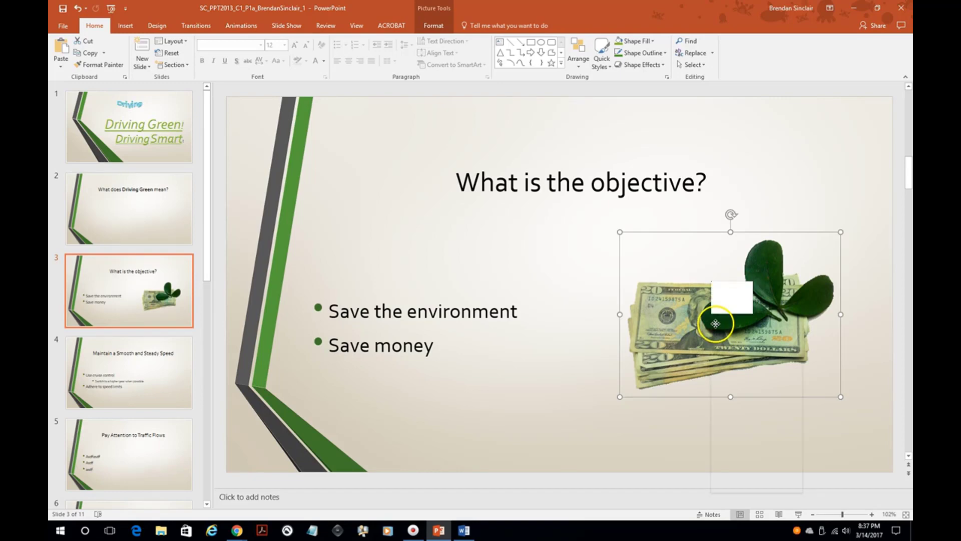
right_click(714, 324)
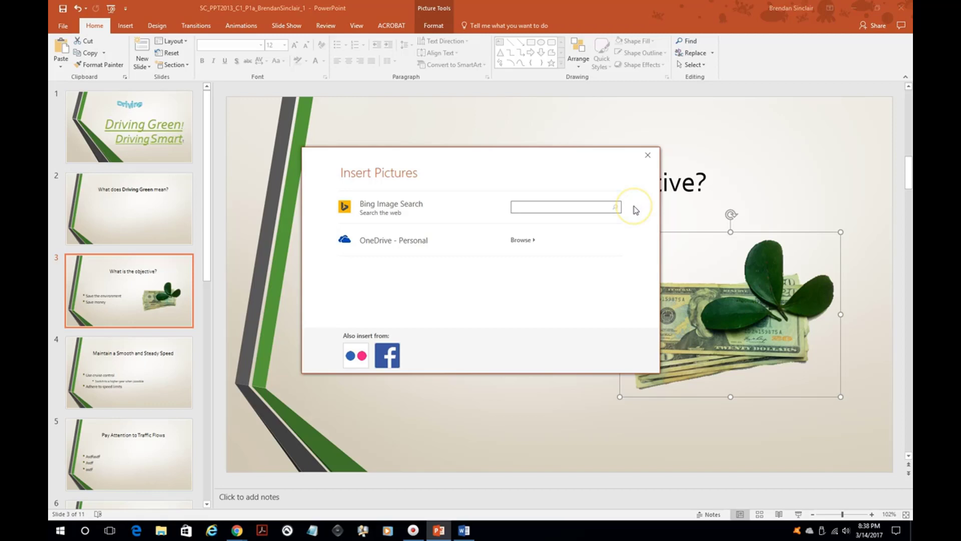
type("dollar")
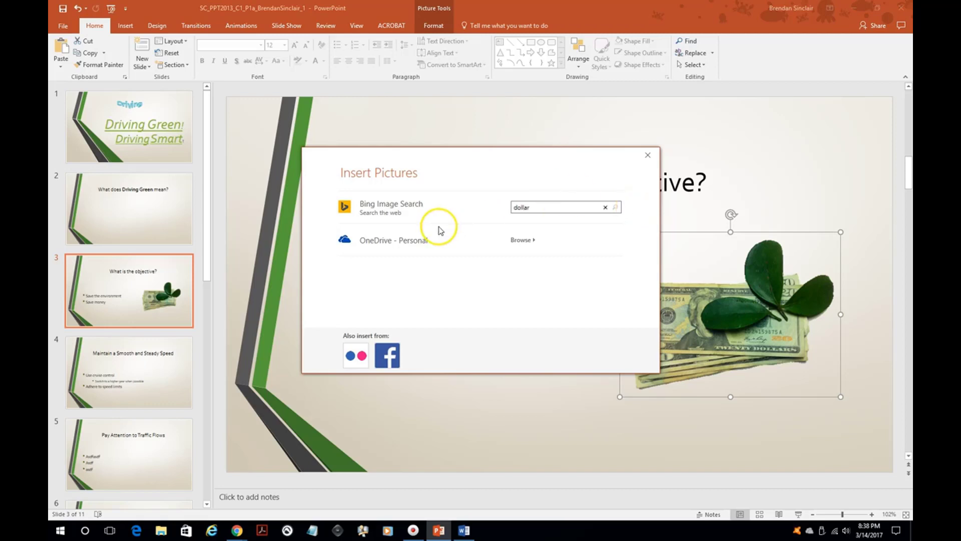
left_click(614, 207)
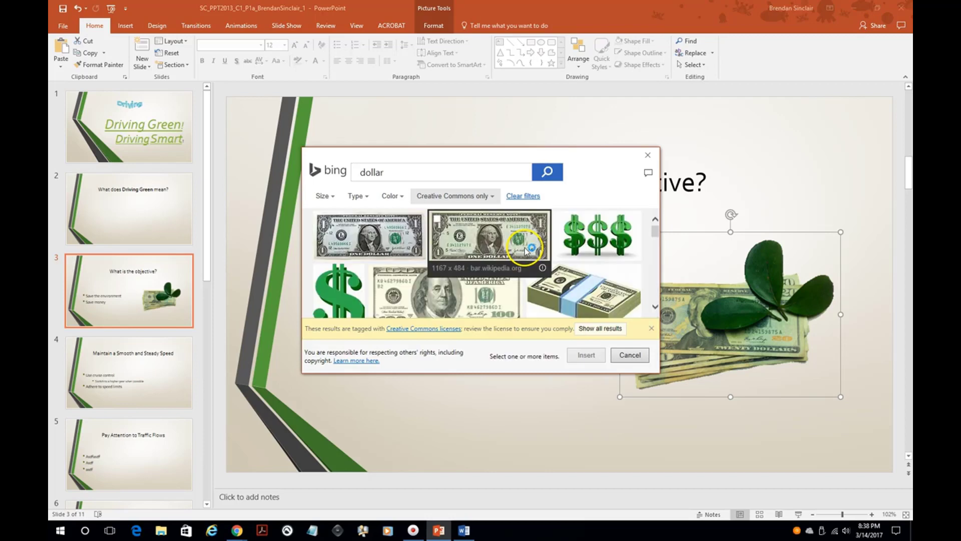
left_click(488, 237)
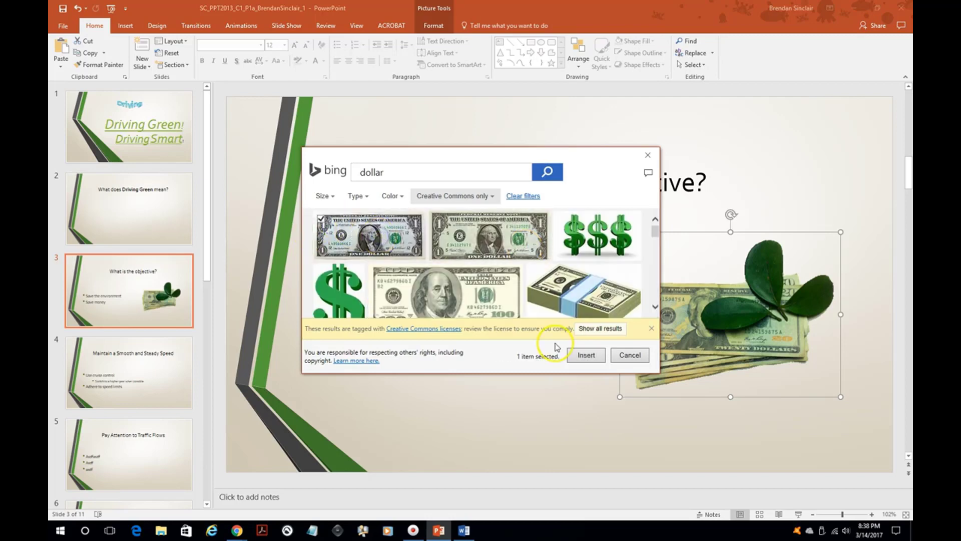
left_click(586, 355)
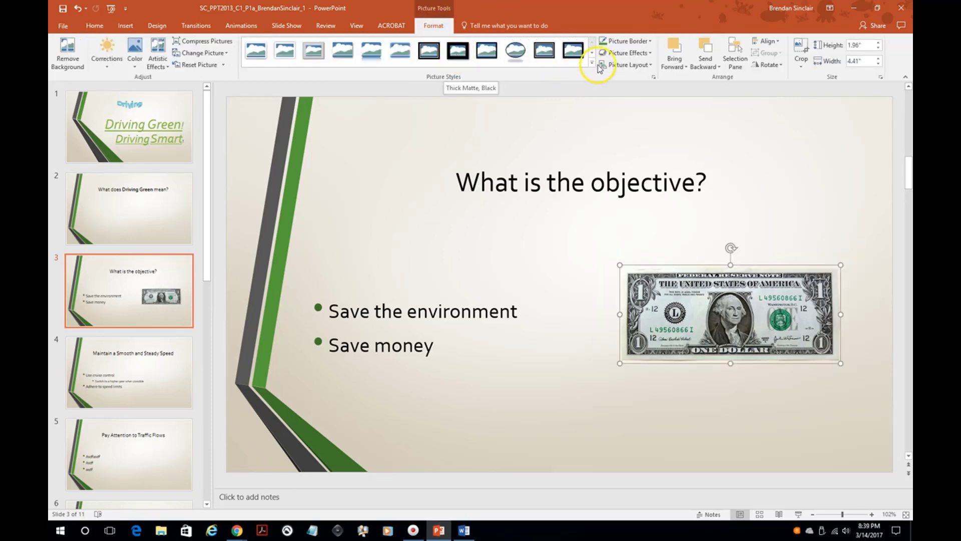
Frame the dollar bill photo in the Thick Matte, Black picture style.
left_click(458, 50)
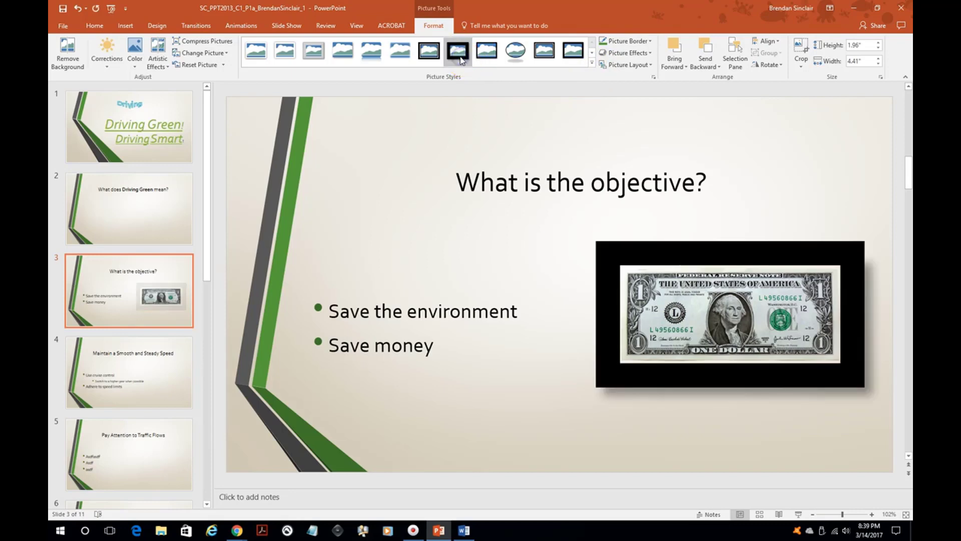
left_click(457, 51)
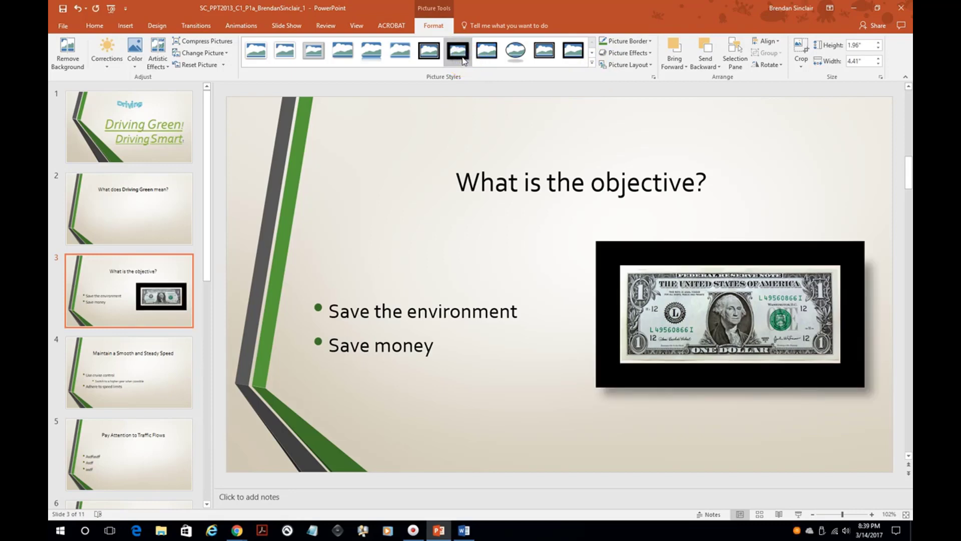
left_click(408, 169)
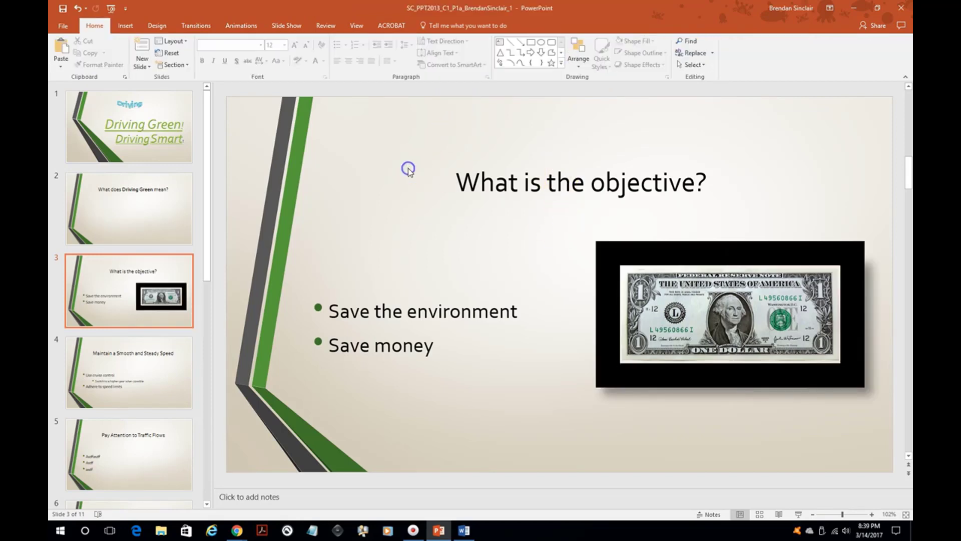
mouse_move(315, 69)
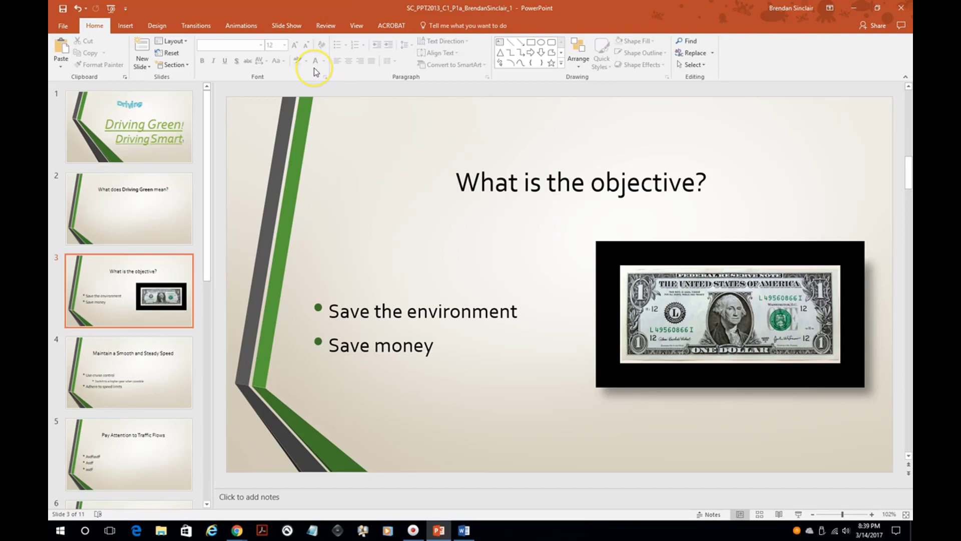
Fill slide 3's background with a green swirl web image at 30% transparency.
left_click(156, 25)
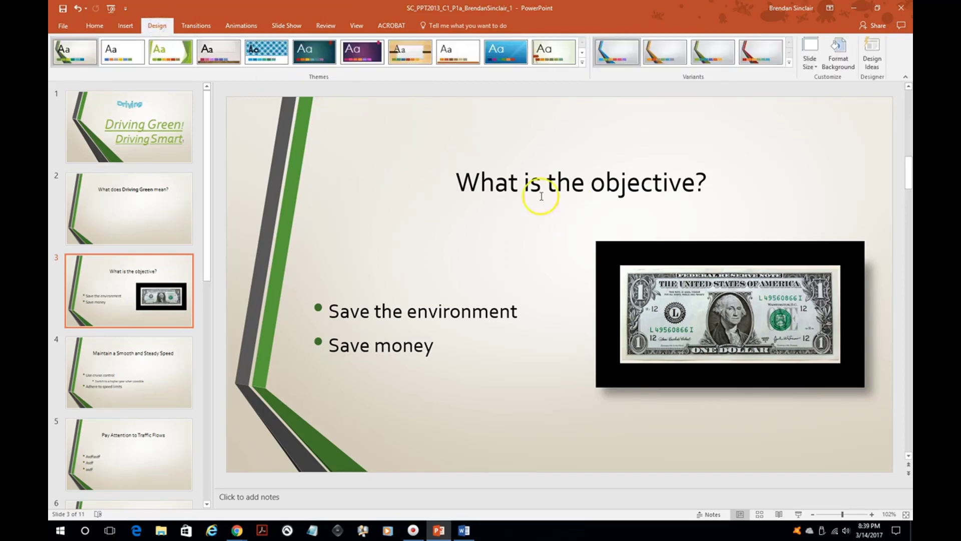
mouse_move(867, 91)
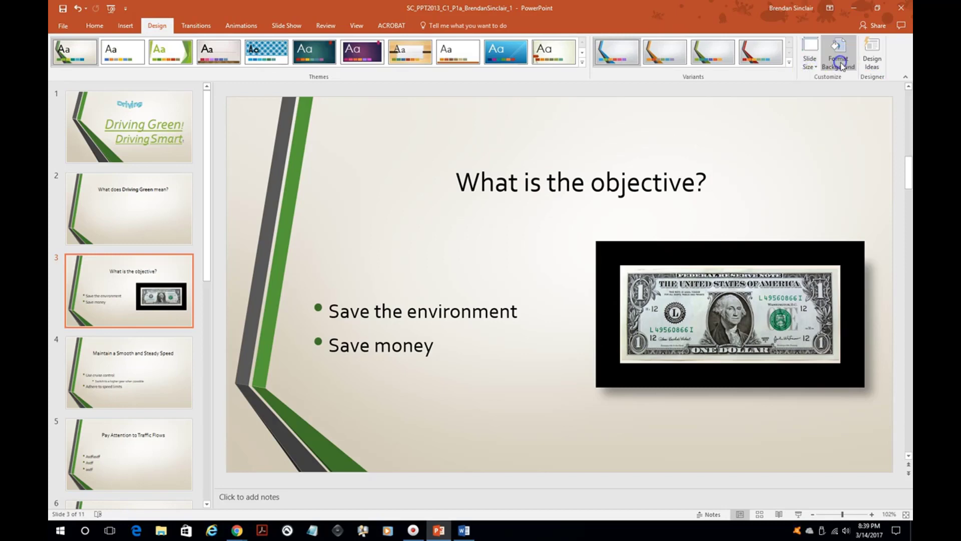
left_click(838, 55)
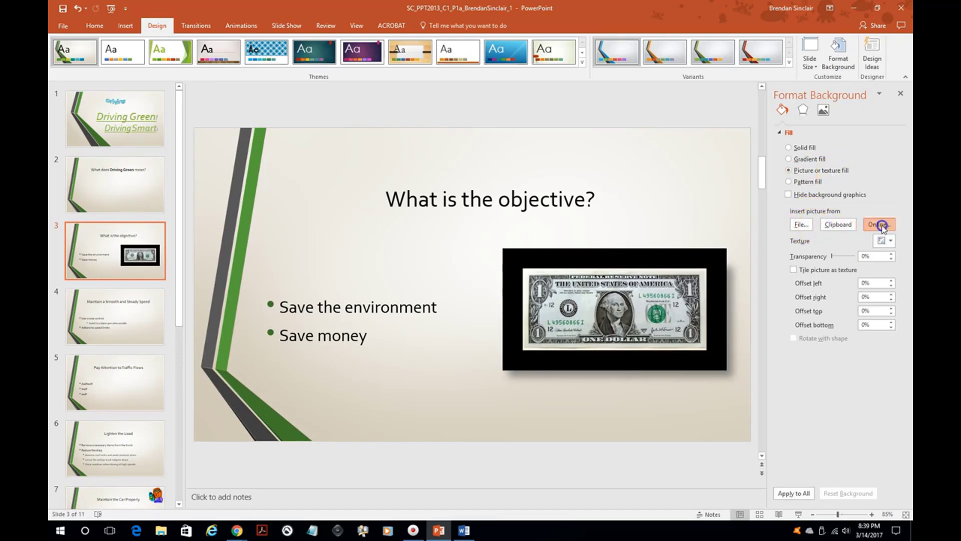
left_click(878, 223)
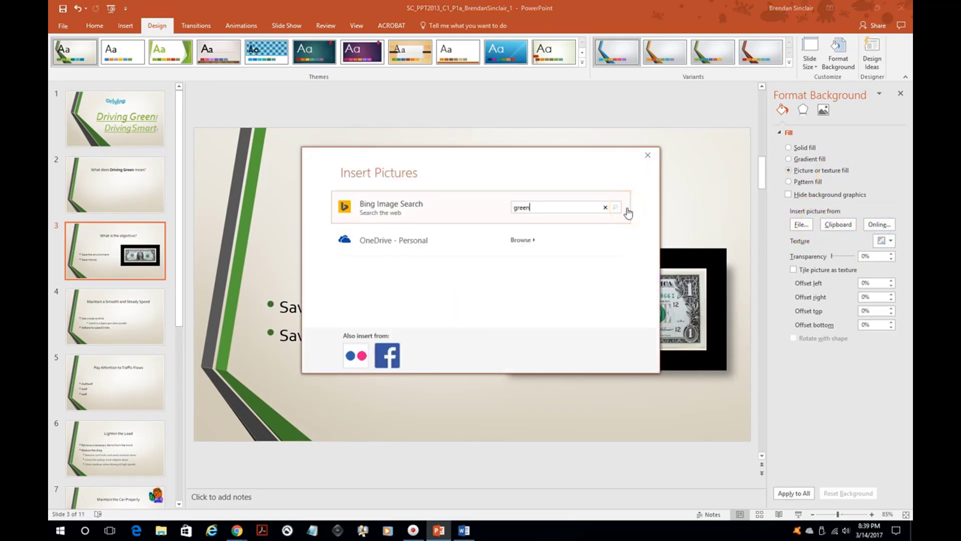
left_click(615, 208)
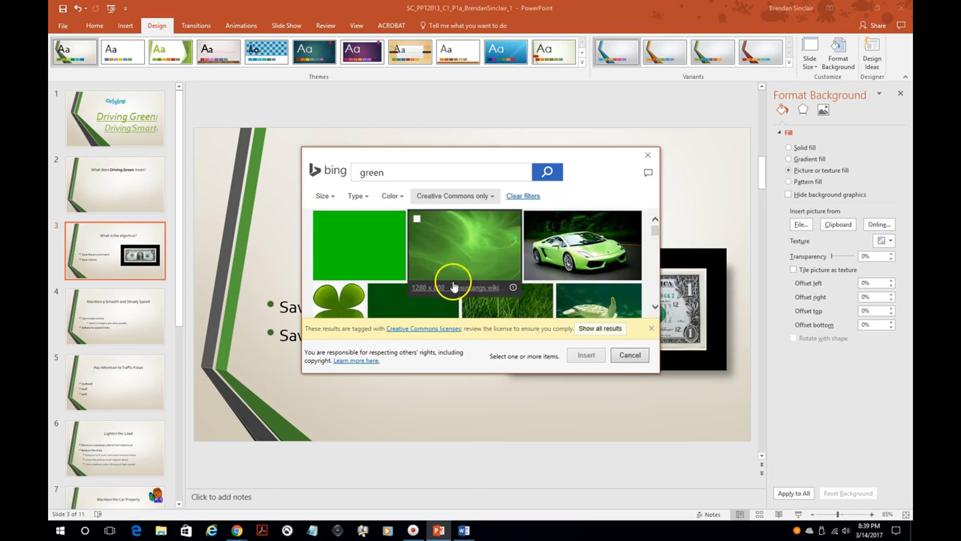
left_click(465, 245)
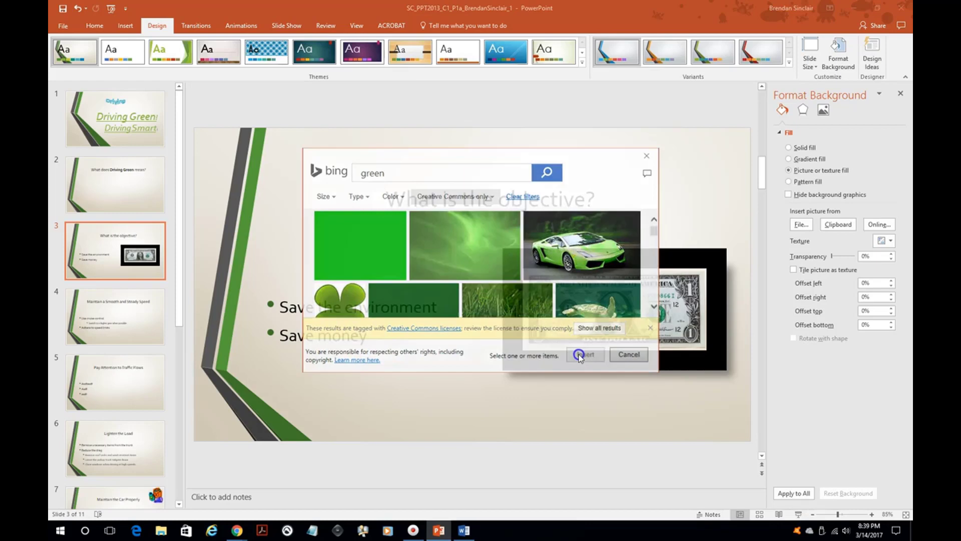
left_click(583, 354)
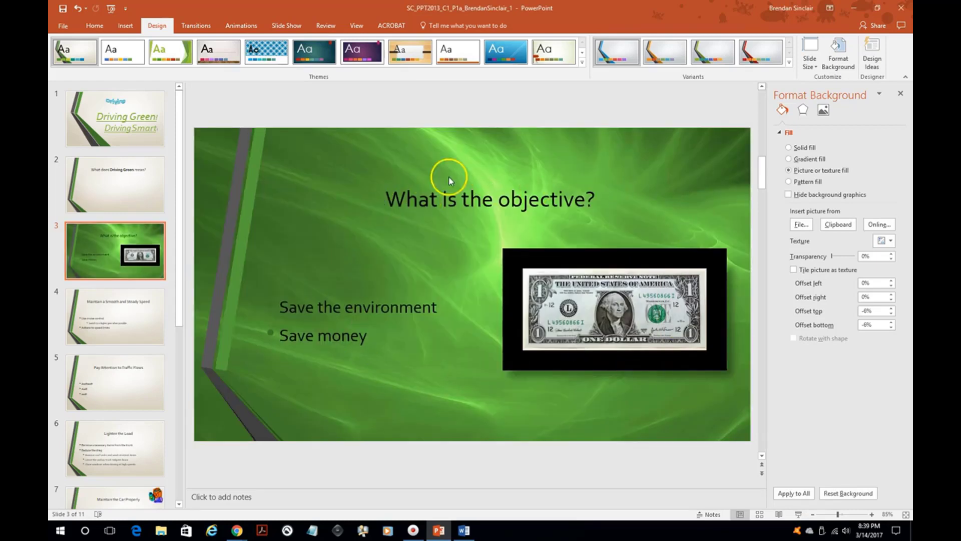
mouse_move(682, 250)
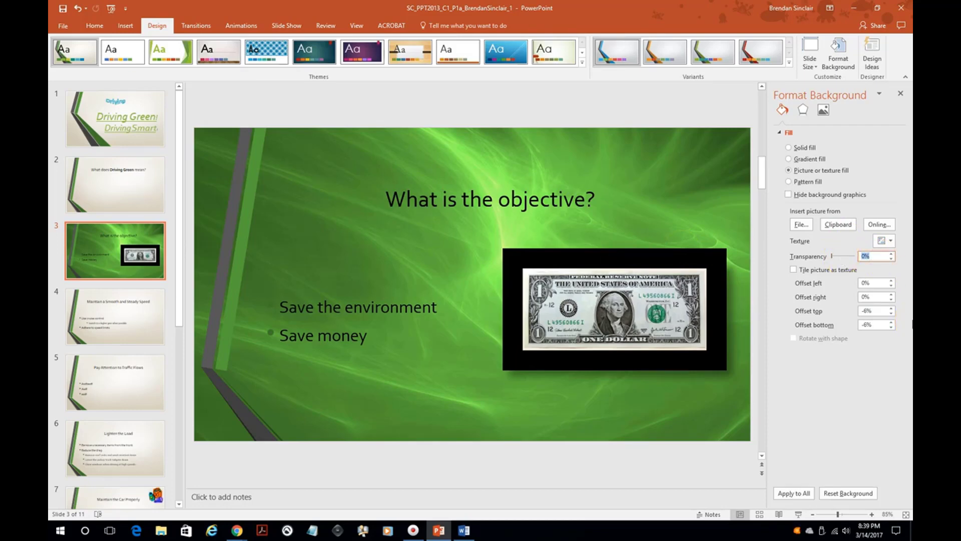
type("30")
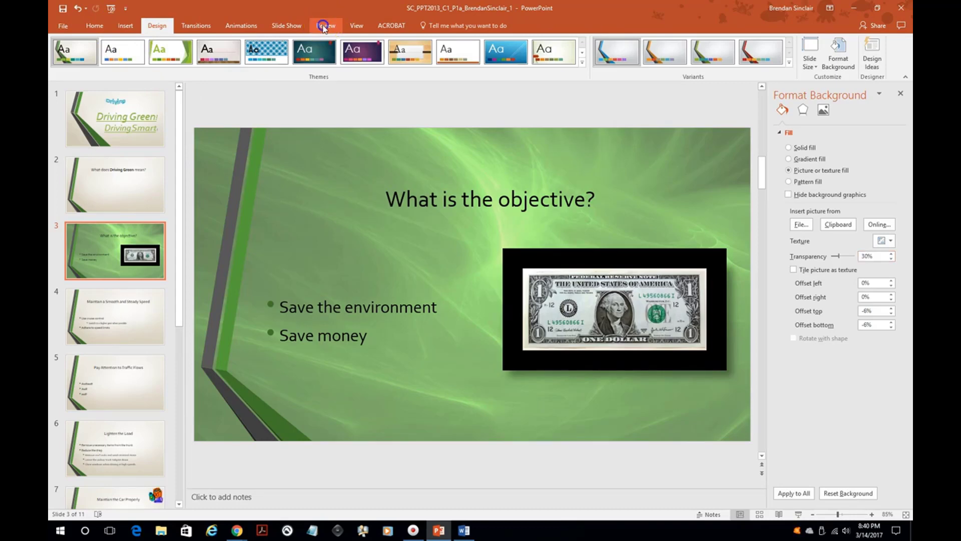
Go to slide 5, Pay Attention to Traffic Flows, close the Format pane and click into 'Attention'.
left_click(326, 25)
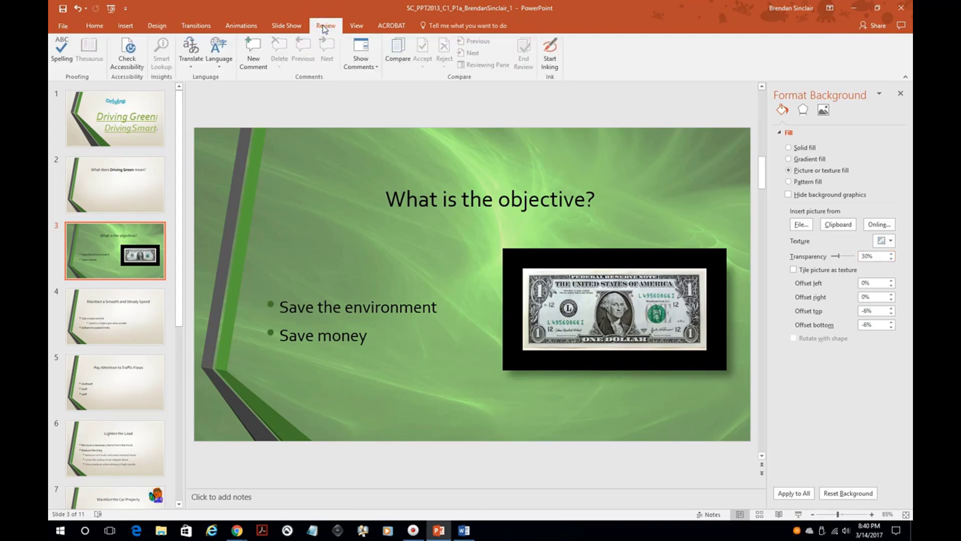
left_click(61, 52)
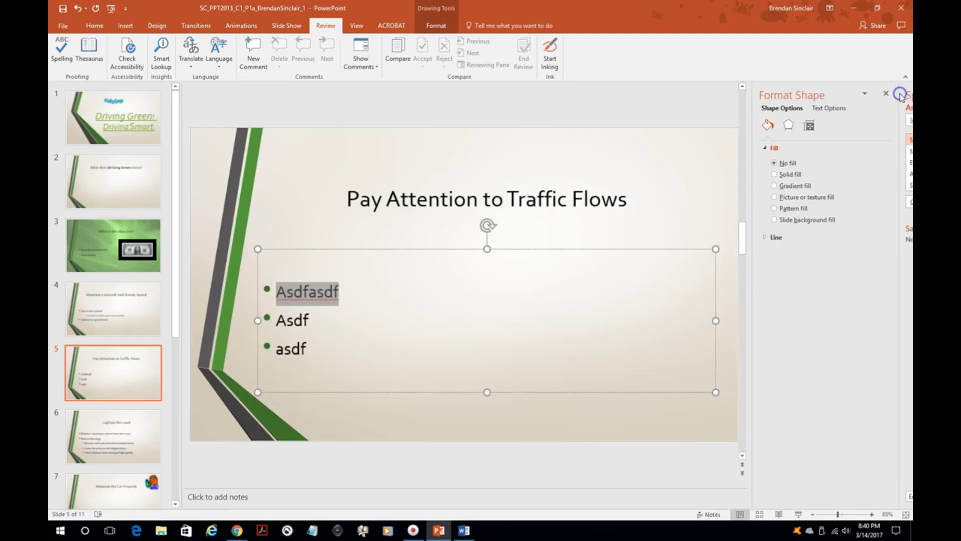
left_click(885, 93)
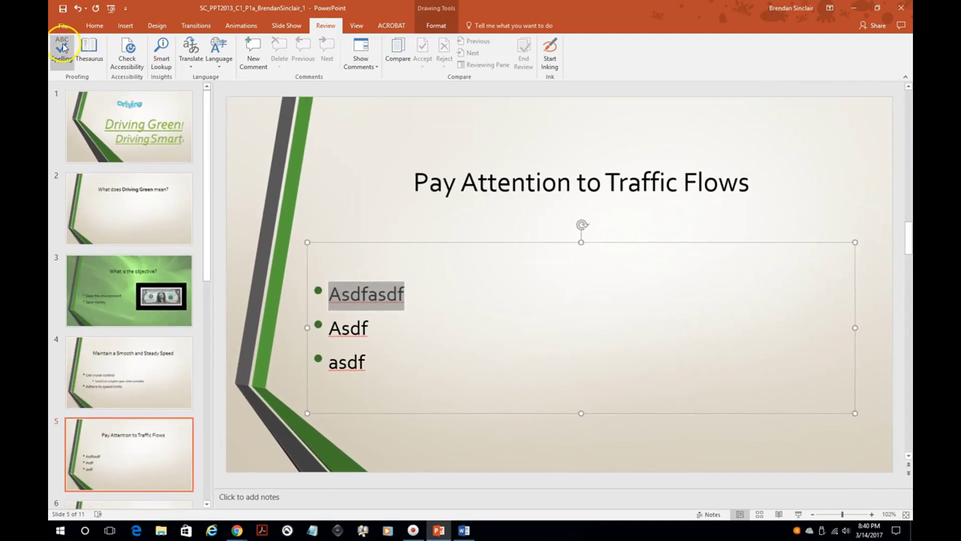
left_click(512, 182)
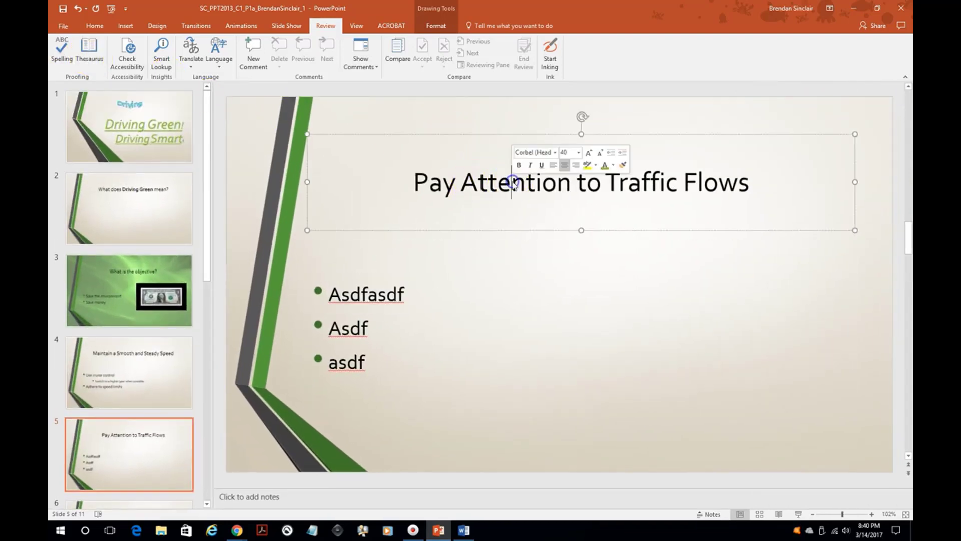
Use the Thesaurus to replace 'Attention' with 'Consideration' in the slide 5 title.
double_click(513, 182)
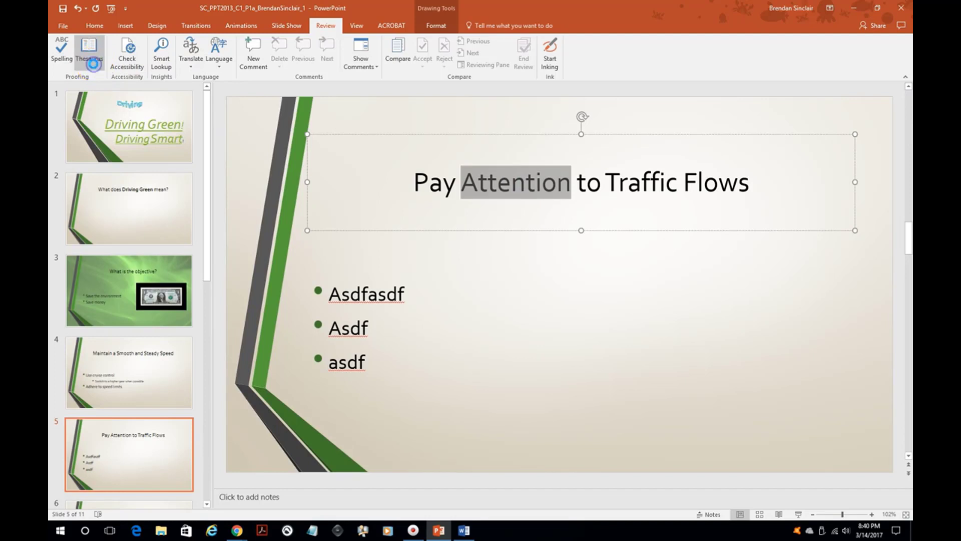
left_click(89, 52)
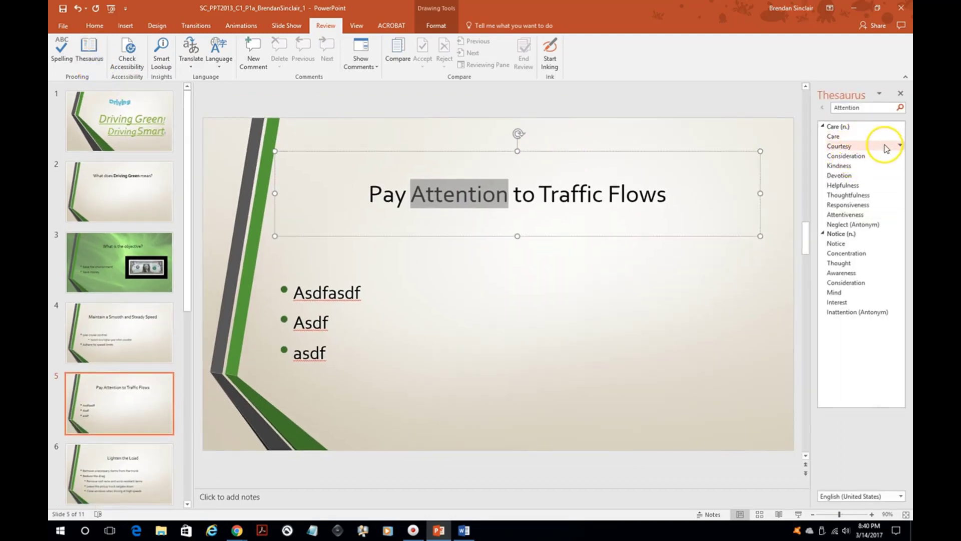
left_click(899, 156)
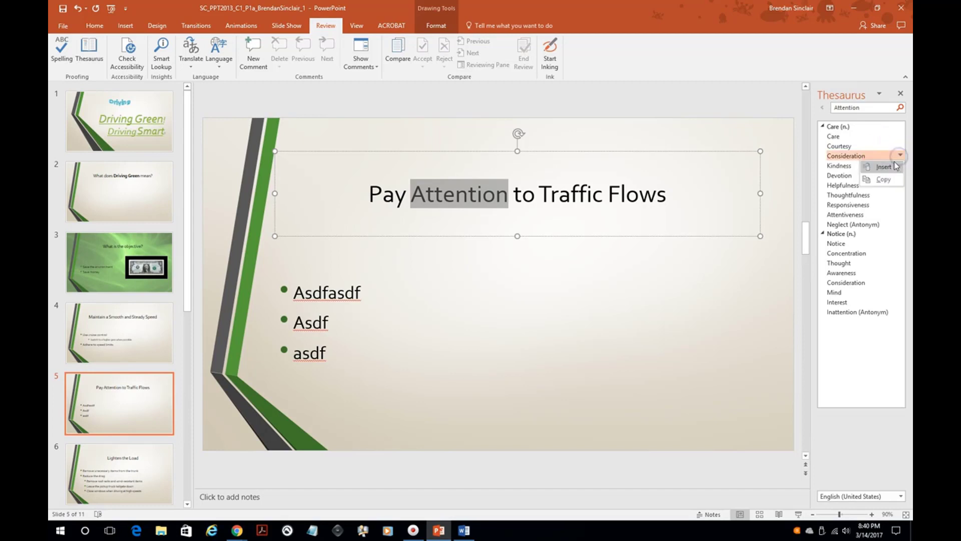
left_click(883, 166)
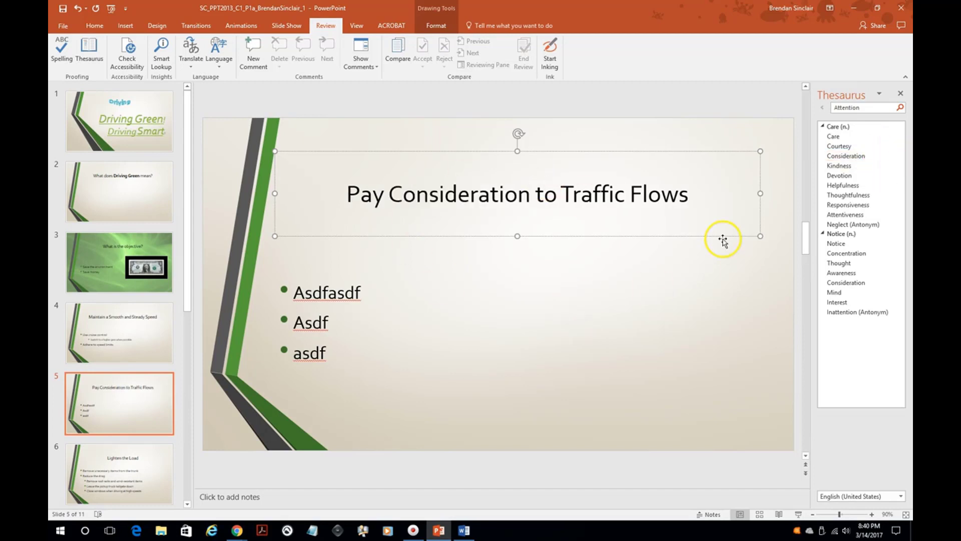
left_click(900, 93)
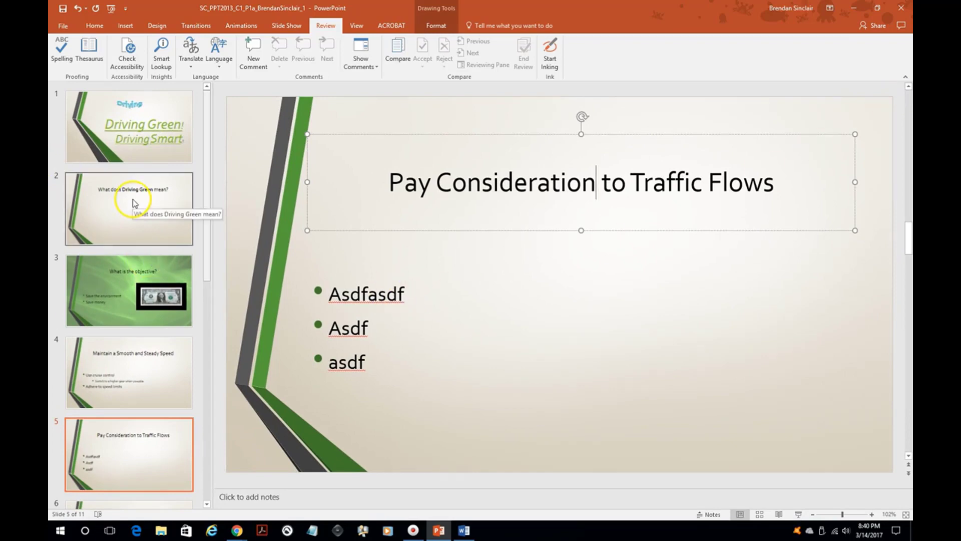
Delete the 'What does Driving Green mean?' slide so the objective slide becomes slide 2.
left_click(129, 208)
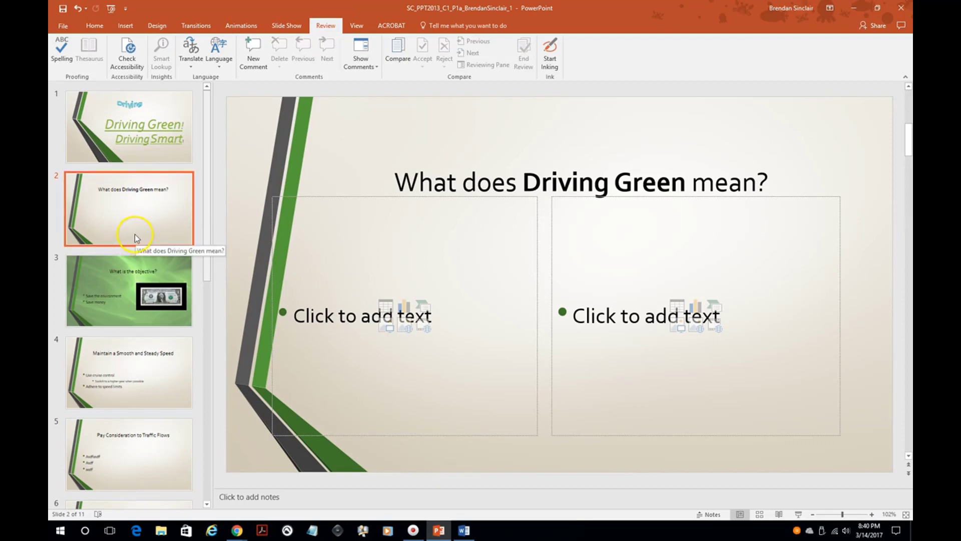
mouse_move(114, 207)
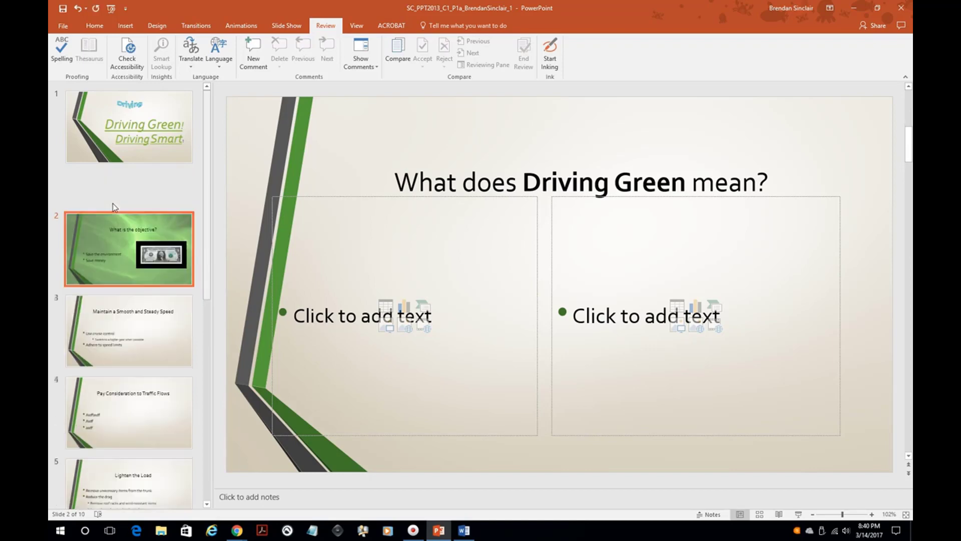
left_click(129, 248)
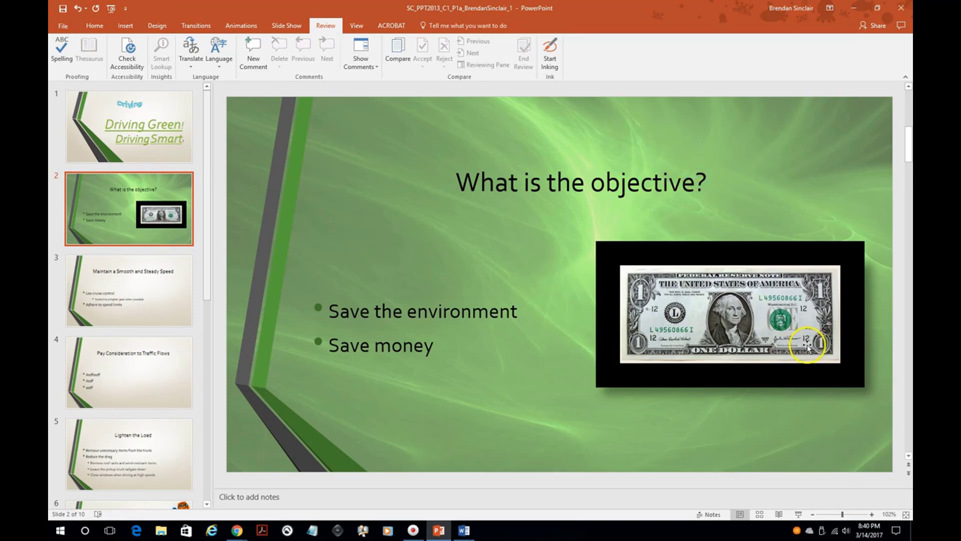
Copy and paste the dollar-bill photo and place the duplicate to the left of the original.
left_click(730, 315)
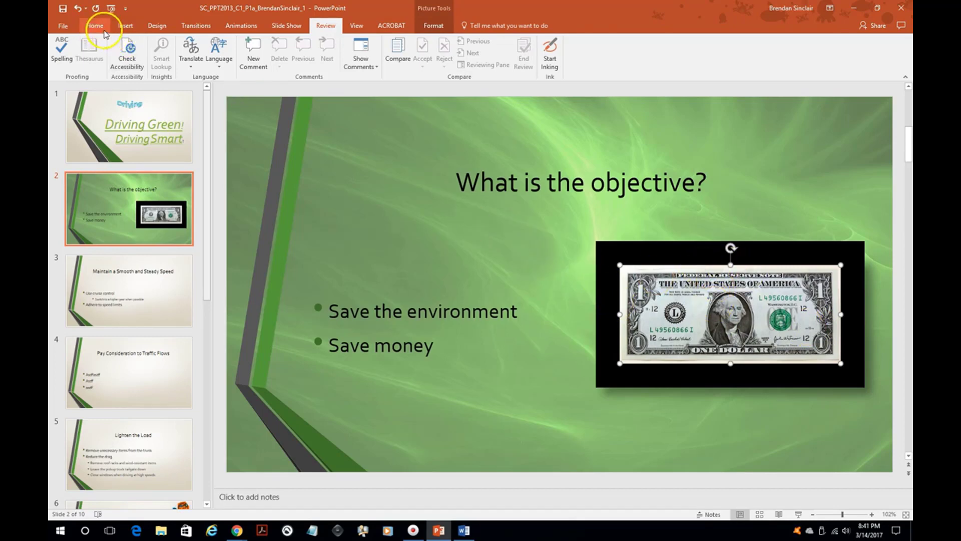
left_click(94, 25)
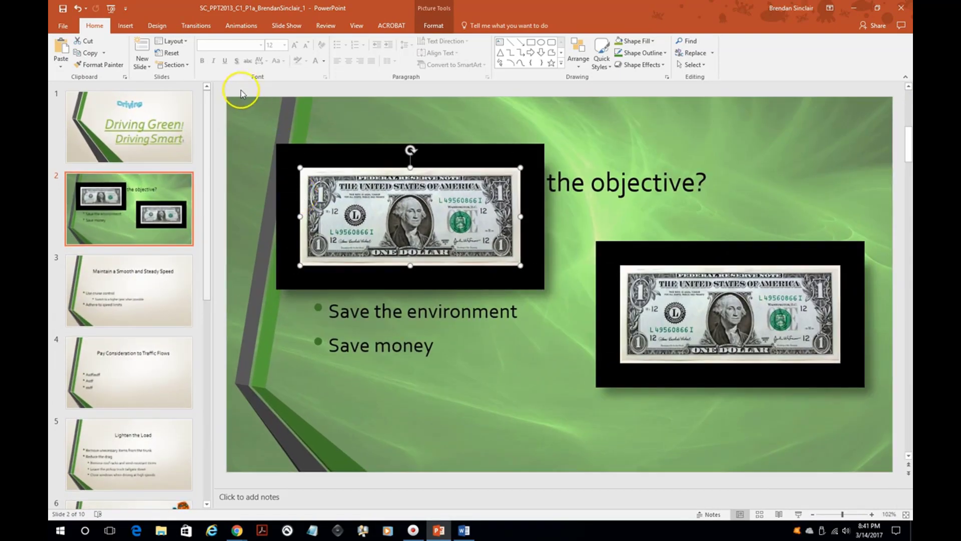
mouse_move(538, 63)
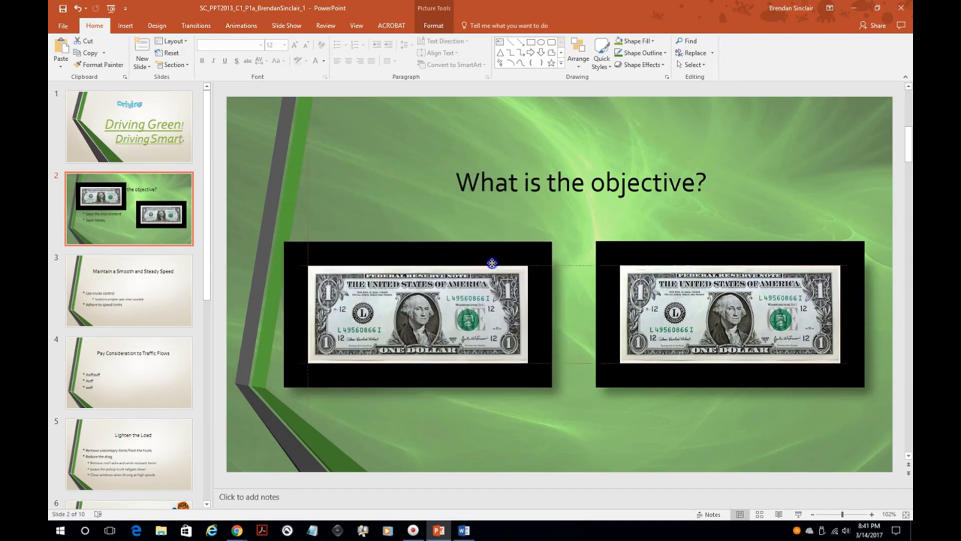
left_click(416, 316)
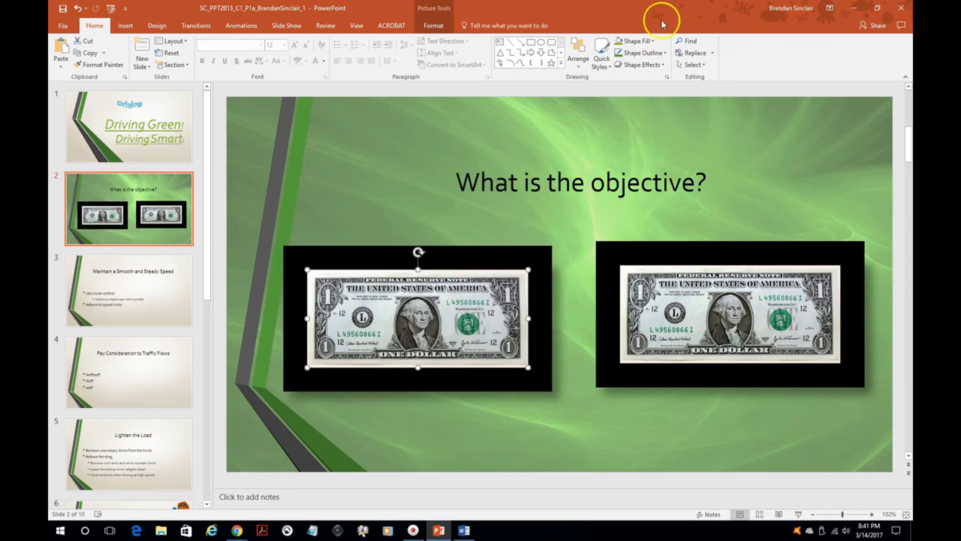
Replace every 'objective' with 'purpose' so the slide 2 title reads 'What is the purpose?'.
left_click(694, 53)
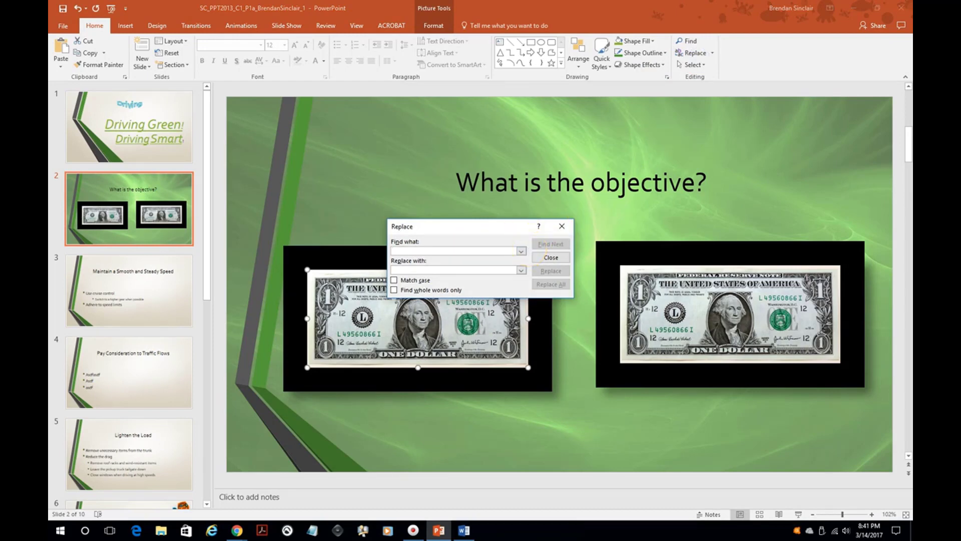
type("objective")
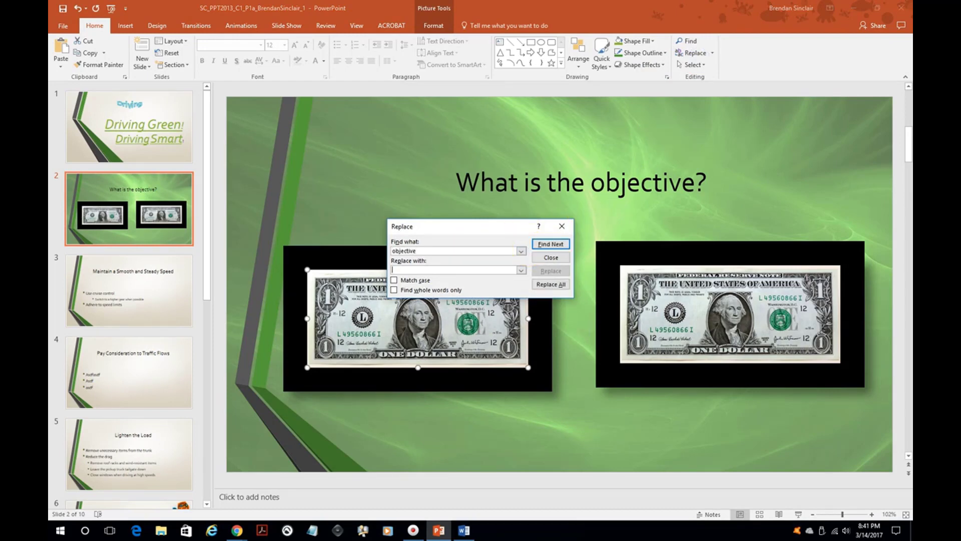
type("purpose")
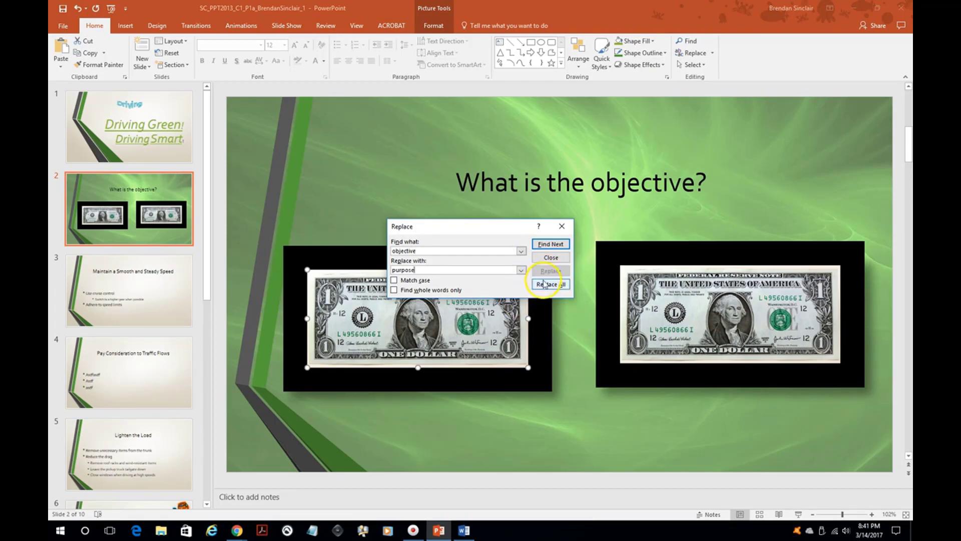
left_click(549, 283)
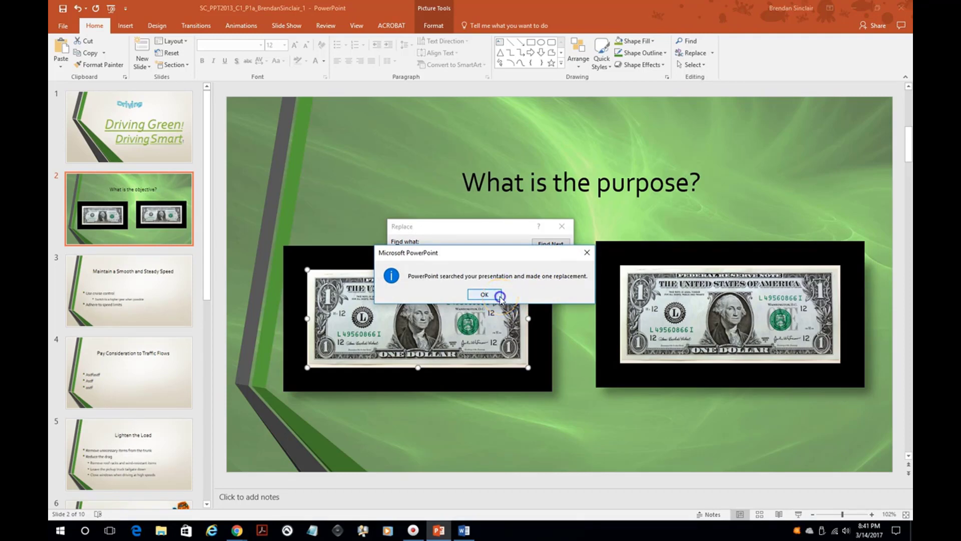
left_click(484, 294)
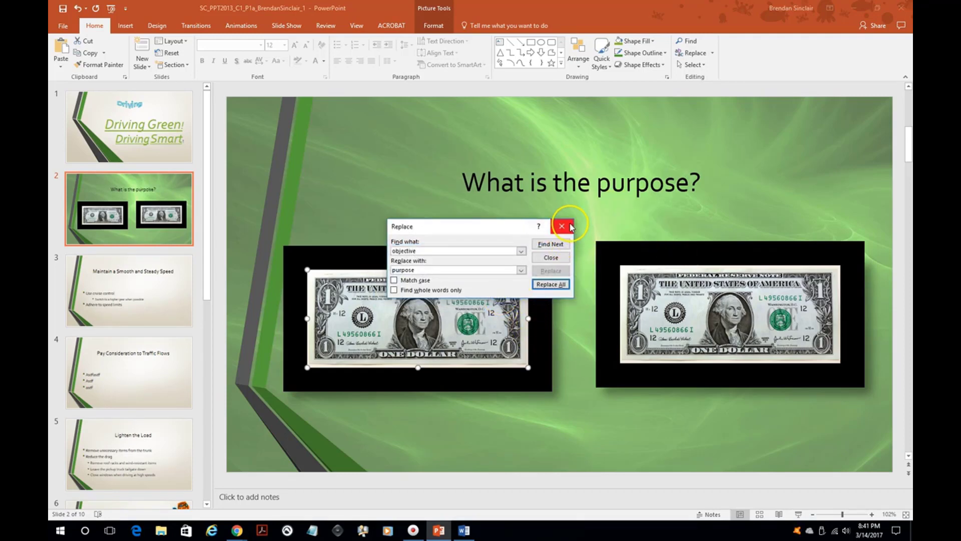